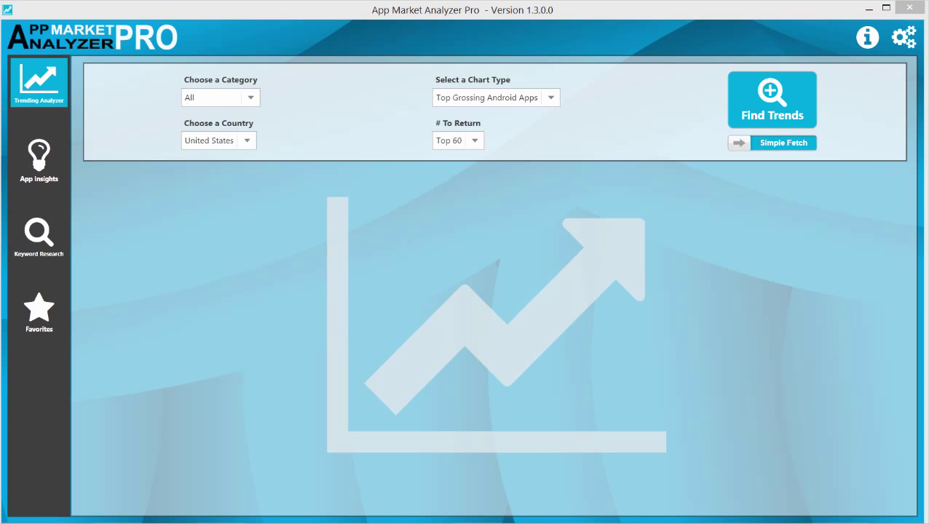
{"action": "mouse_move", "coordinate": [575, 292]}
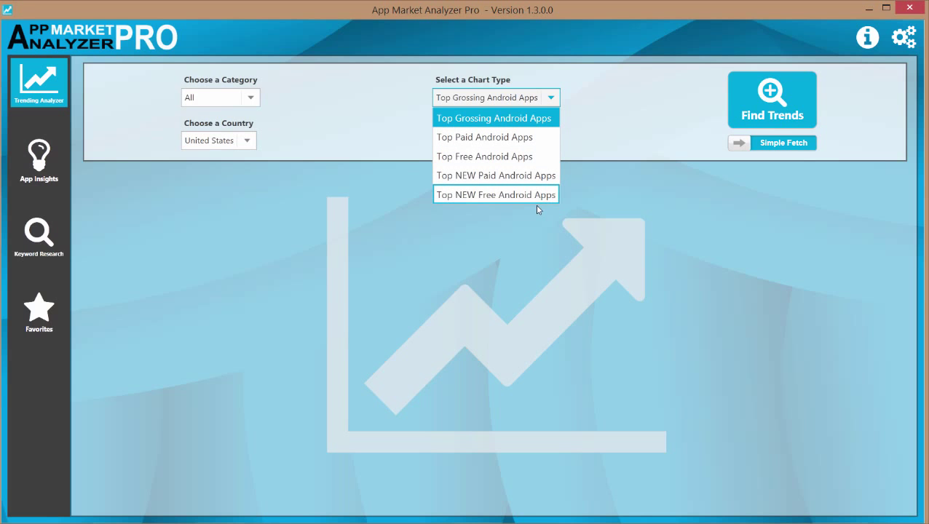
List the top 60 grossing US Android apps, then switch fetching to Complex Fetch.
{"action": "left_click", "coordinate": [494, 117]}
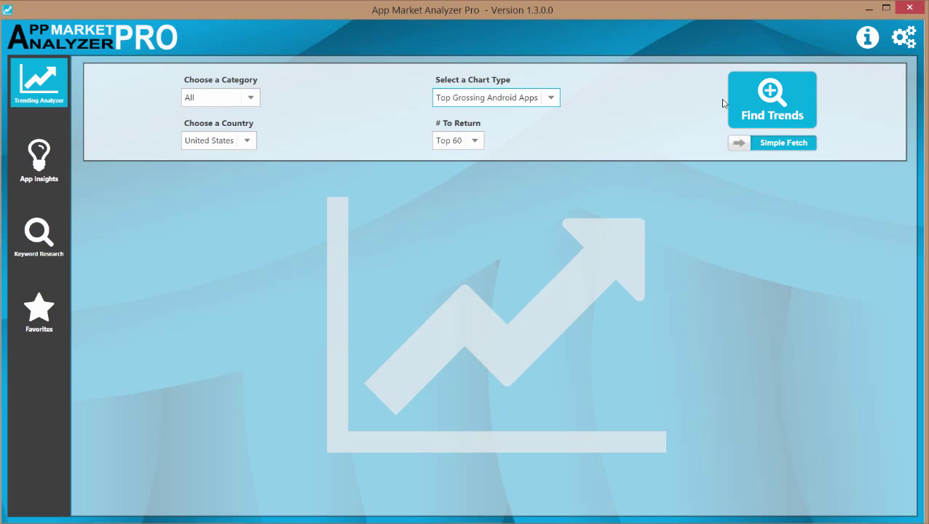
{"action": "mouse_move", "coordinate": [737, 143]}
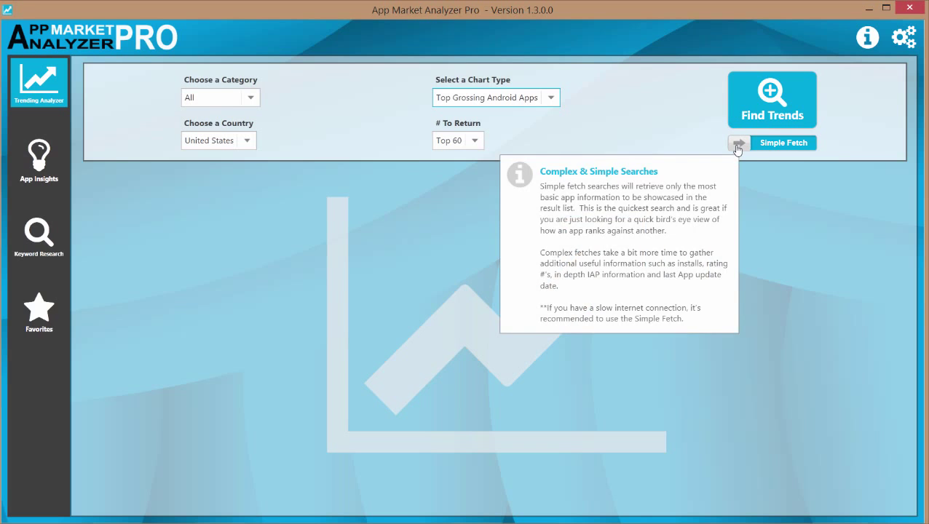
{"action": "left_click", "coordinate": [734, 143]}
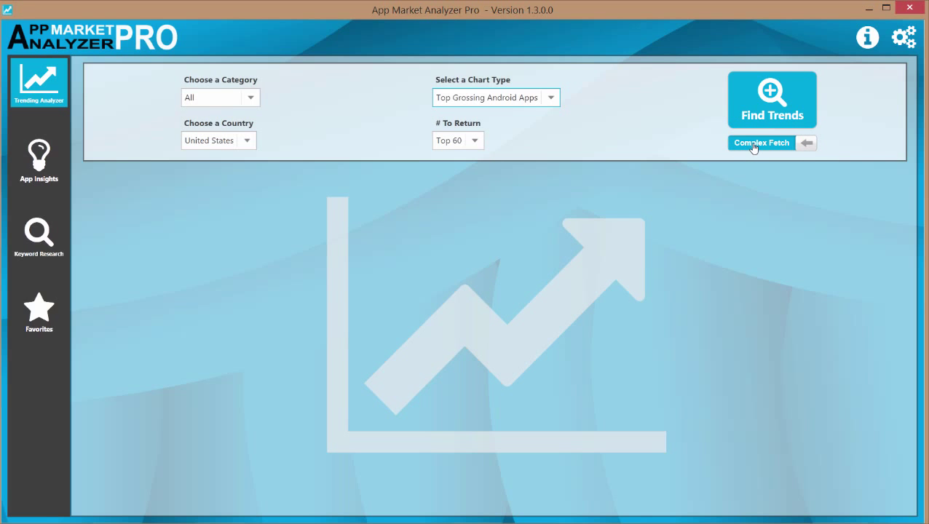
{"action": "left_click", "coordinate": [761, 143]}
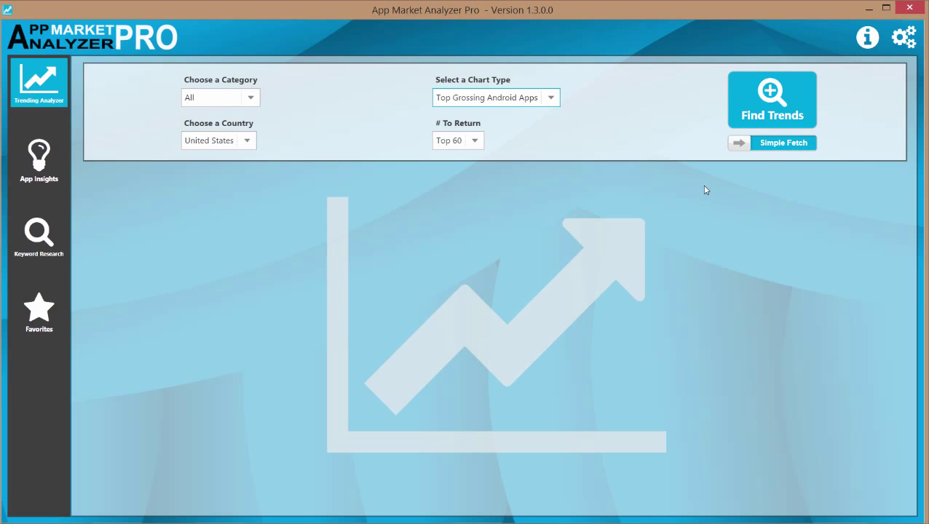
{"action": "mouse_move", "coordinate": [704, 180]}
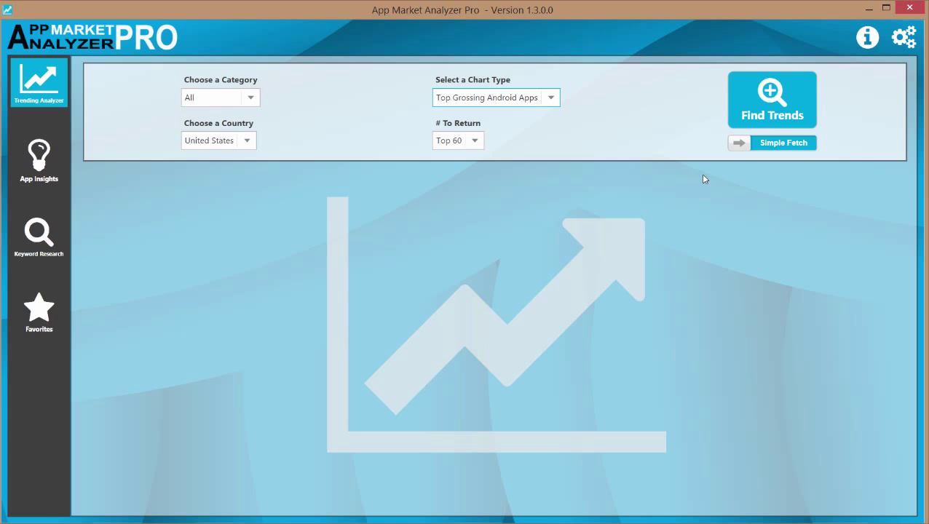
{"action": "mouse_move", "coordinate": [735, 61]}
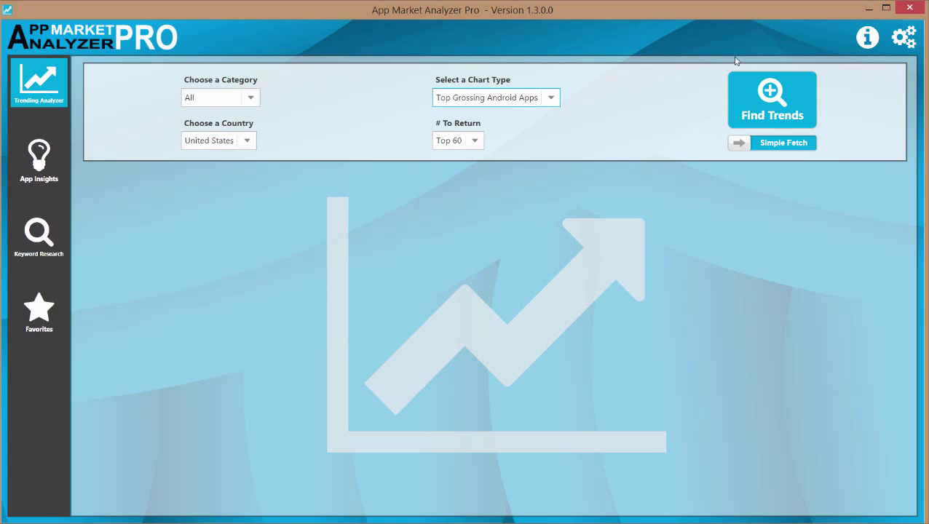
{"action": "left_click", "coordinate": [772, 99]}
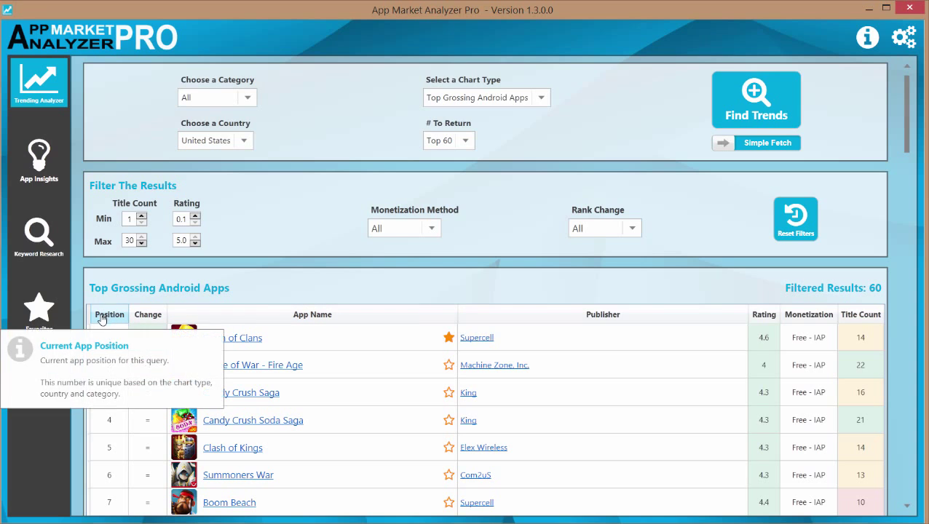
{"action": "mouse_move", "coordinate": [147, 314]}
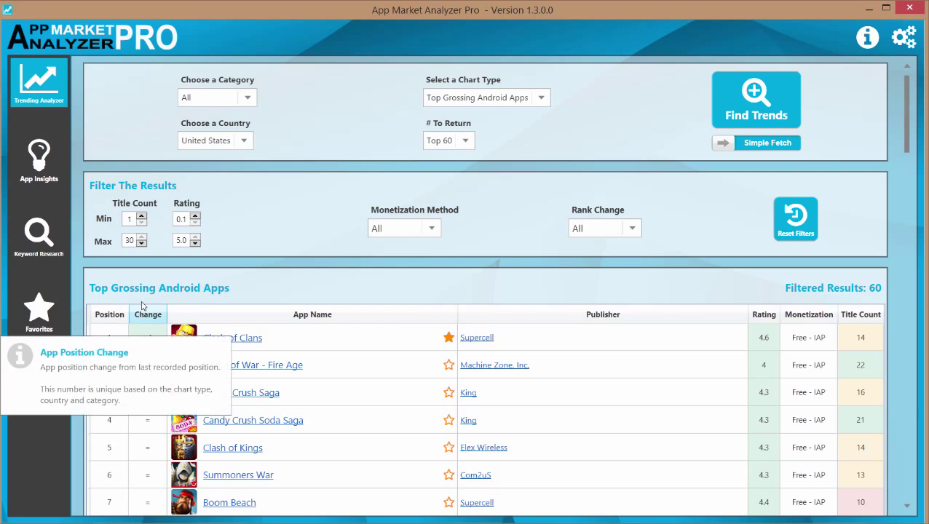
{"action": "mouse_move", "coordinate": [699, 267]}
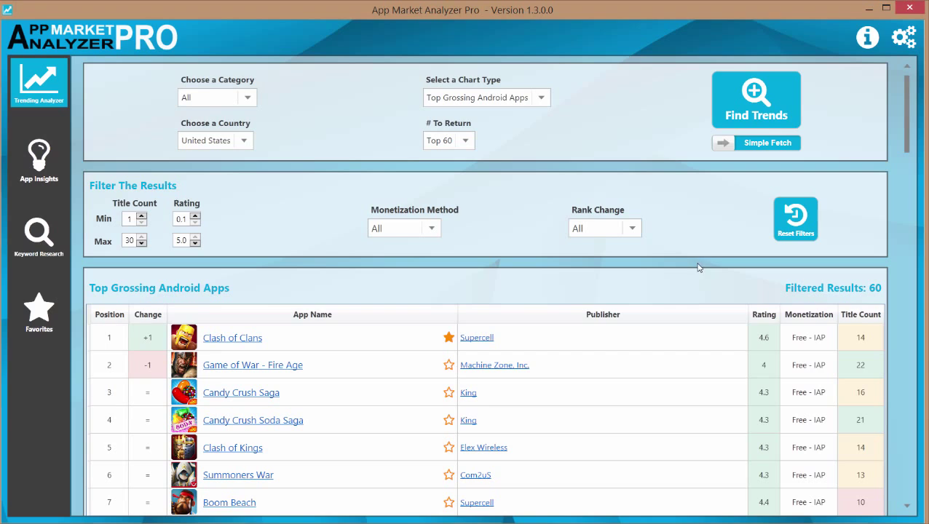
{"action": "mouse_move", "coordinate": [826, 297]}
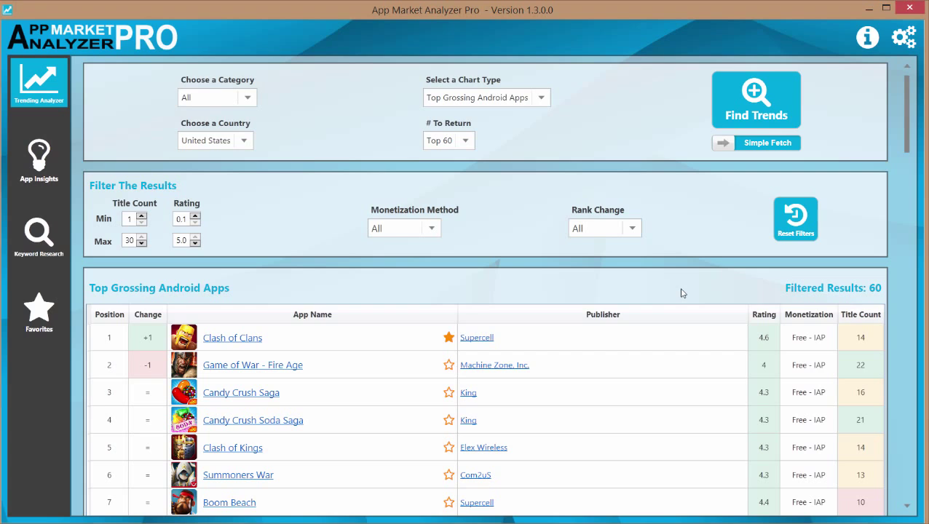
{"action": "mouse_move", "coordinate": [720, 174]}
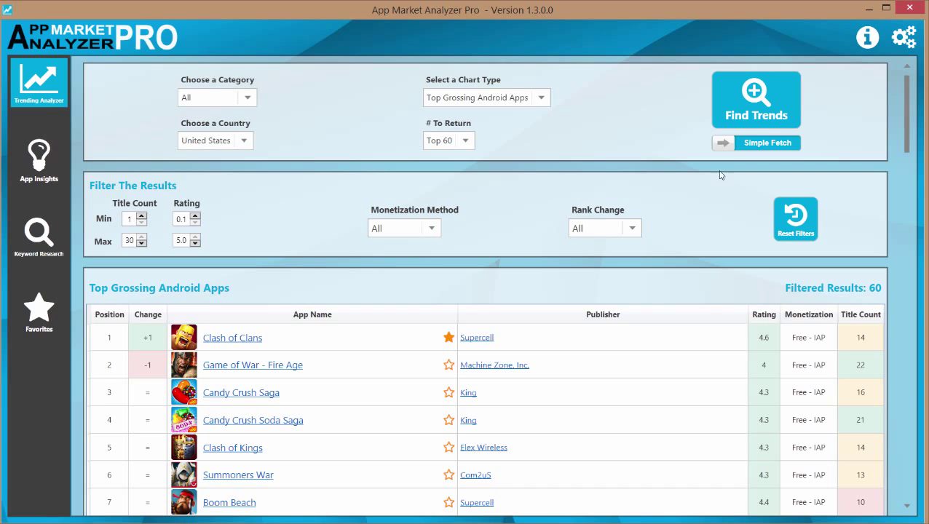
{"action": "left_click", "coordinate": [754, 142]}
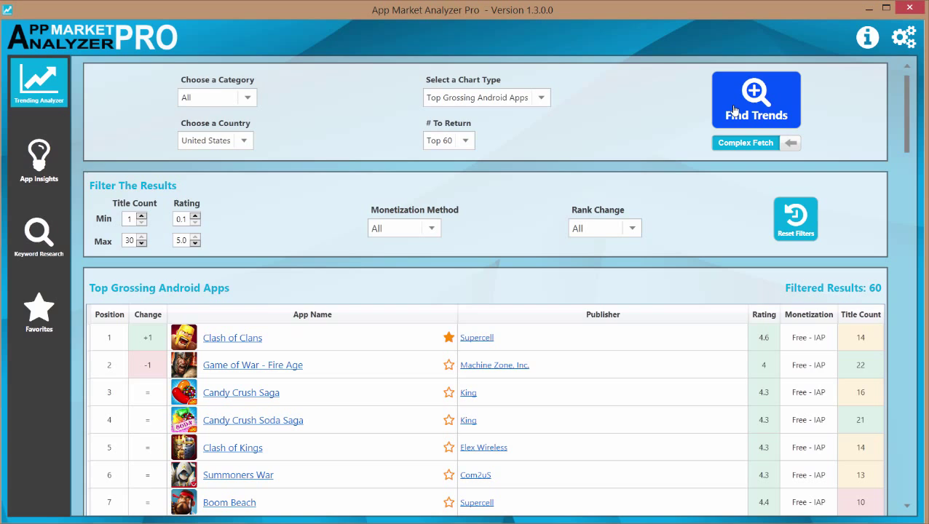
Re-fetch the 60 apps with Complex Fetch, adding category, installs, worth, ratings and update dates.
{"action": "left_click", "coordinate": [756, 100]}
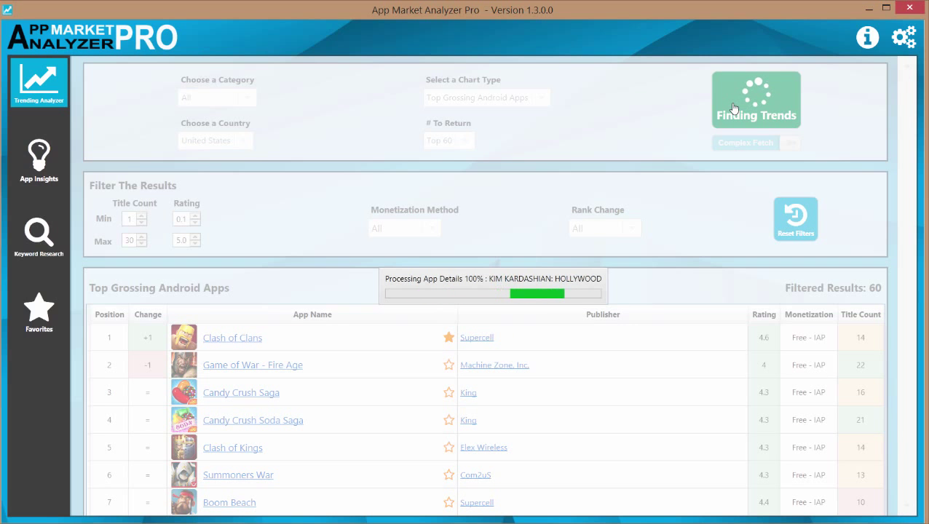
{"action": "left_click", "coordinate": [755, 100]}
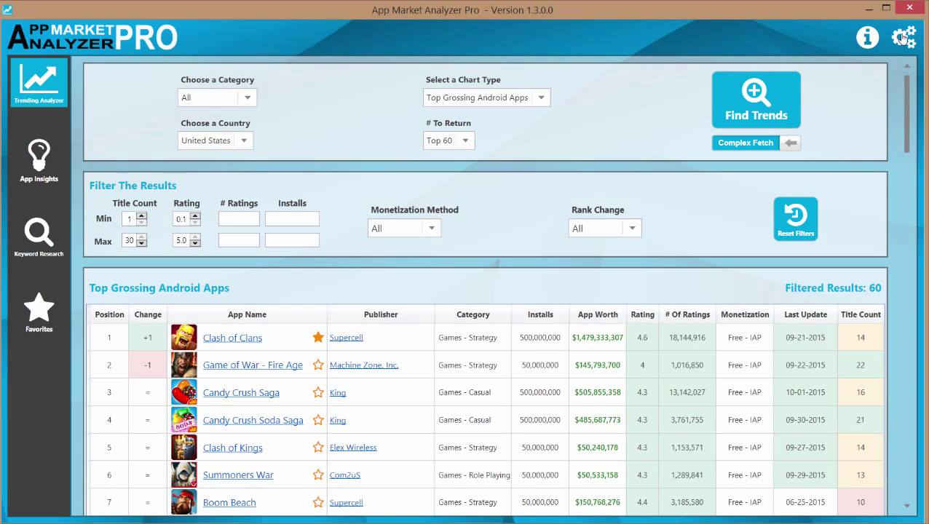
{"action": "left_click", "coordinate": [902, 37]}
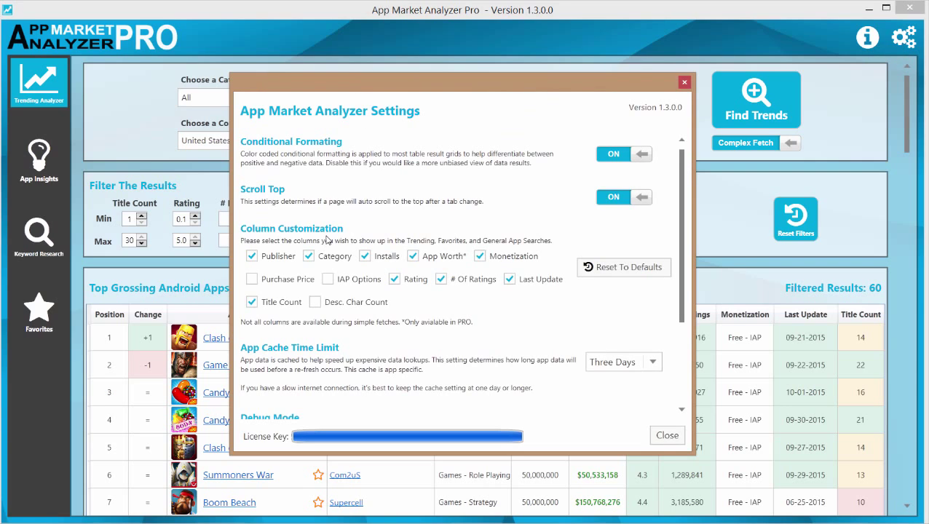
{"action": "mouse_move", "coordinate": [317, 375]}
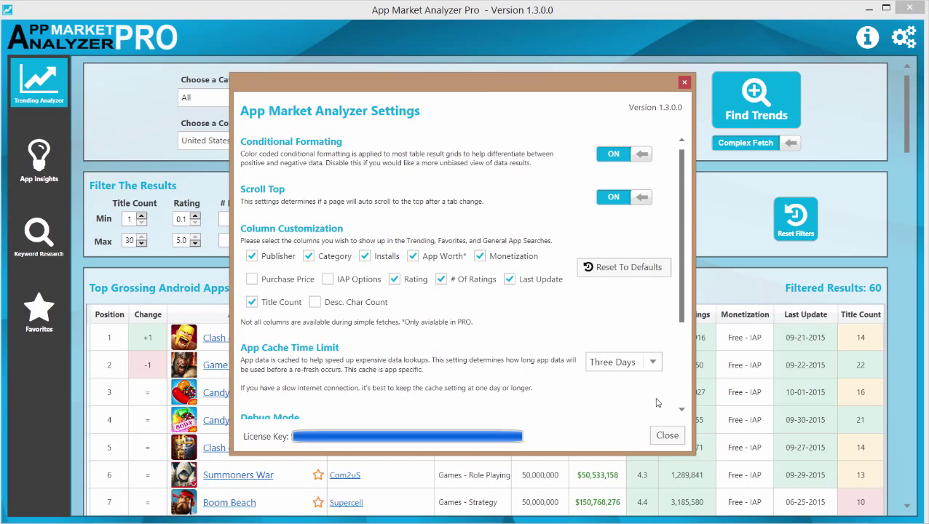
{"action": "left_click", "coordinate": [665, 434]}
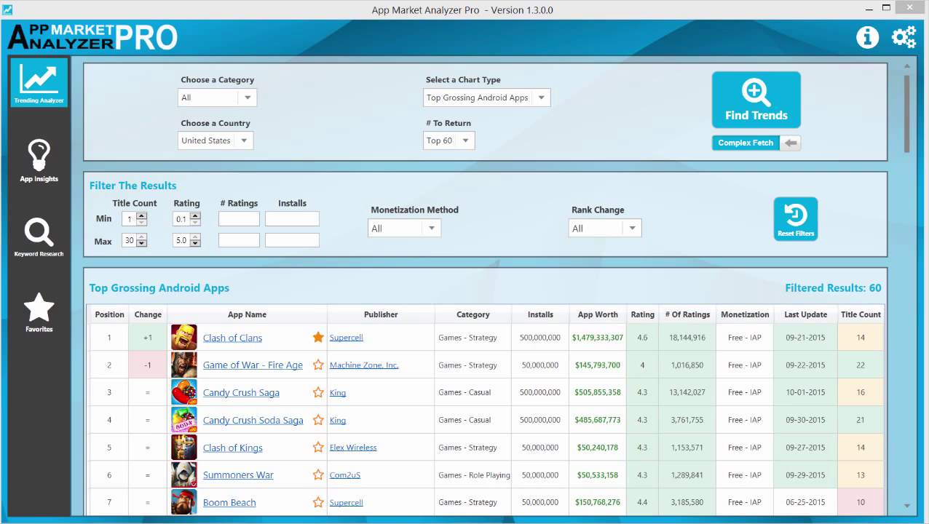
{"action": "mouse_move", "coordinate": [769, 96]}
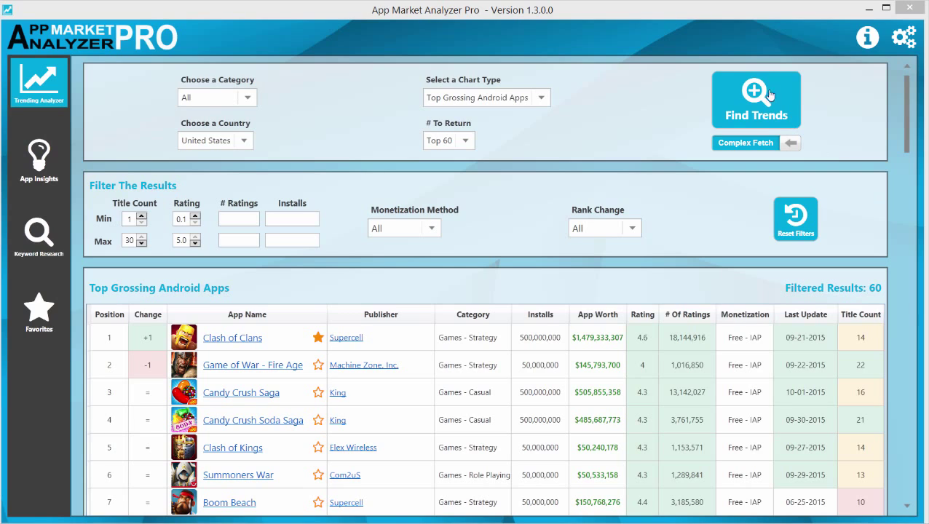
{"action": "mouse_move", "coordinate": [208, 213]}
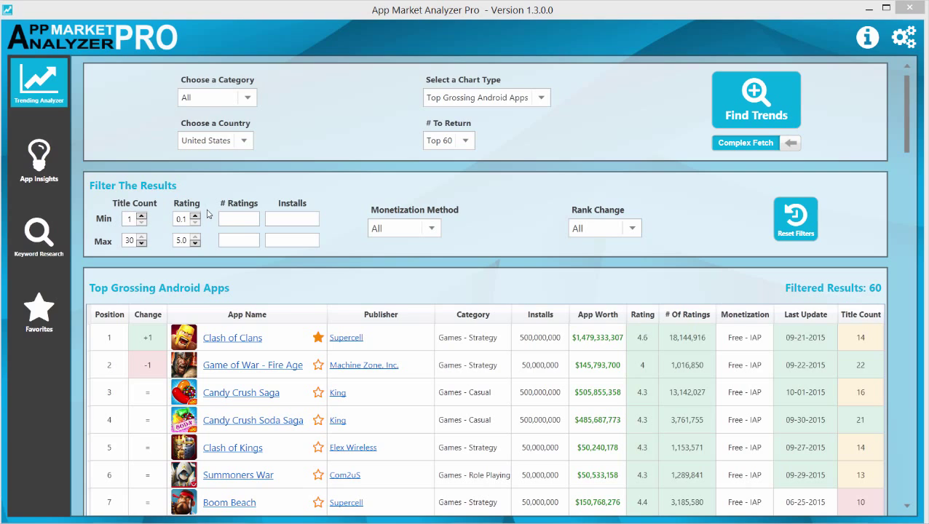
{"action": "mouse_move", "coordinate": [307, 212]}
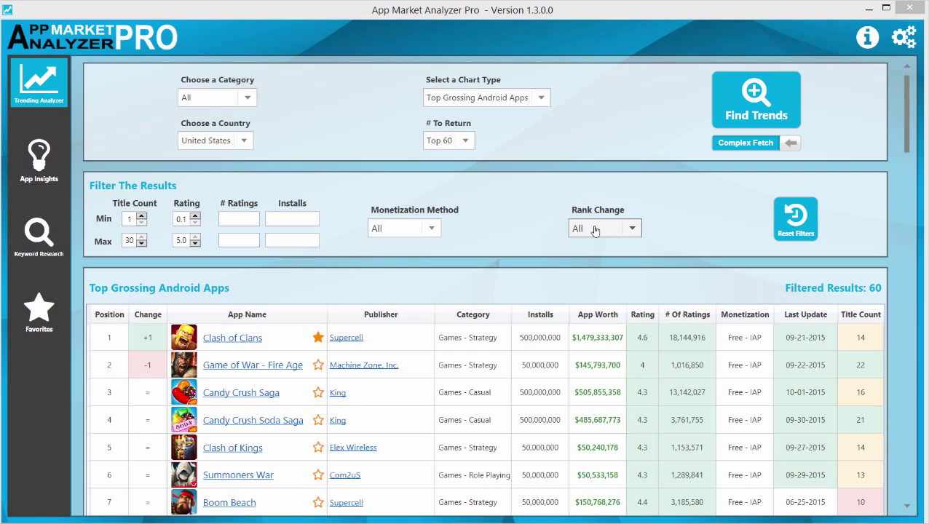
{"action": "mouse_move", "coordinate": [631, 242]}
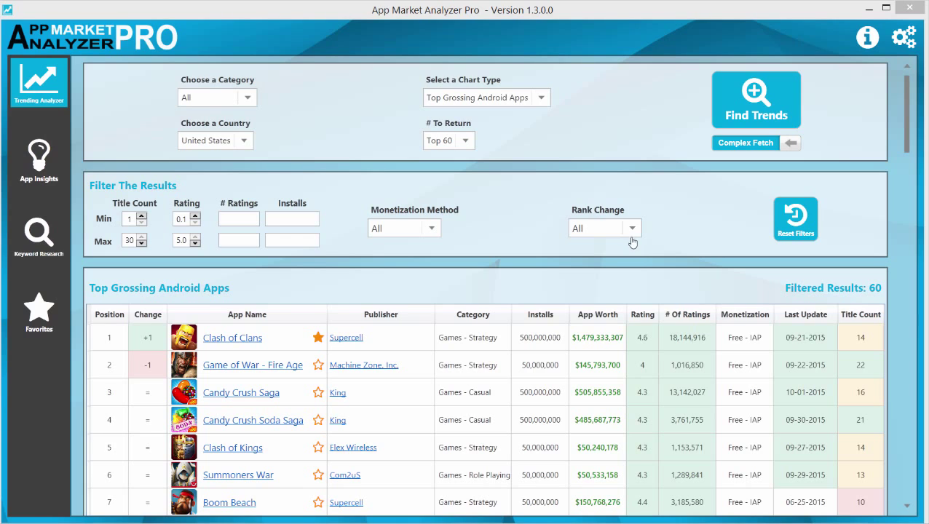
{"action": "left_click", "coordinate": [630, 228]}
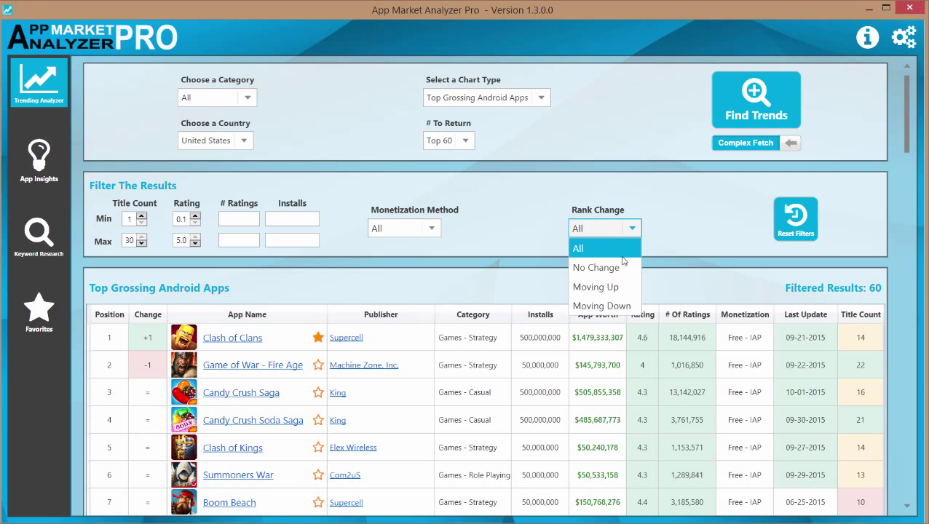
{"action": "left_click", "coordinate": [596, 286]}
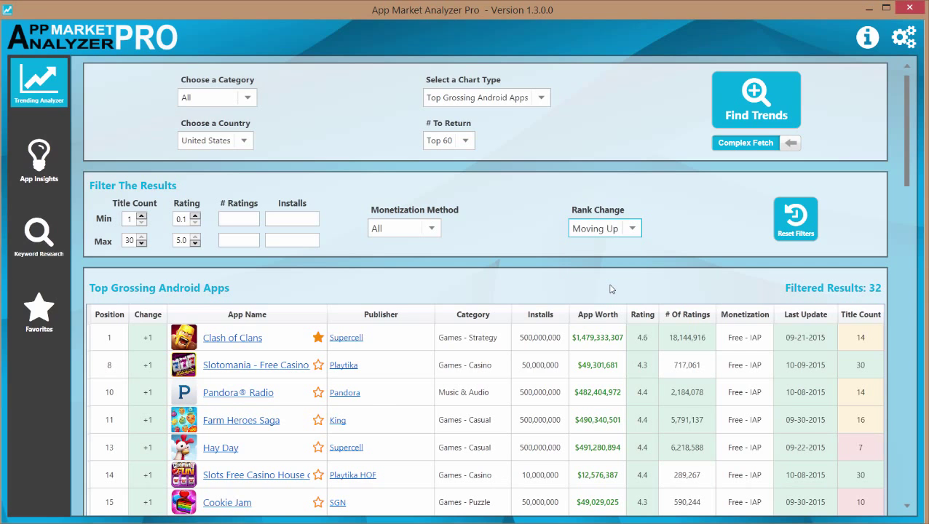
{"action": "left_click", "coordinate": [632, 227]}
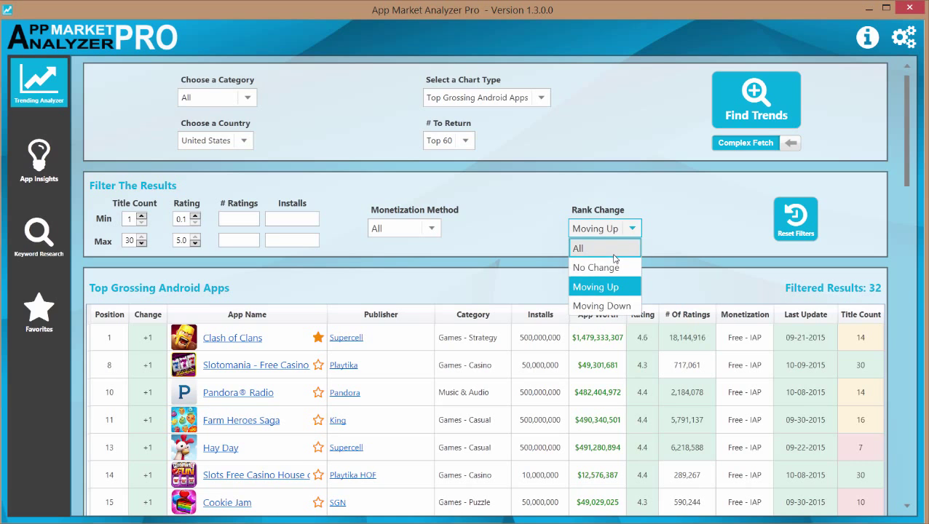
{"action": "left_click", "coordinate": [577, 249]}
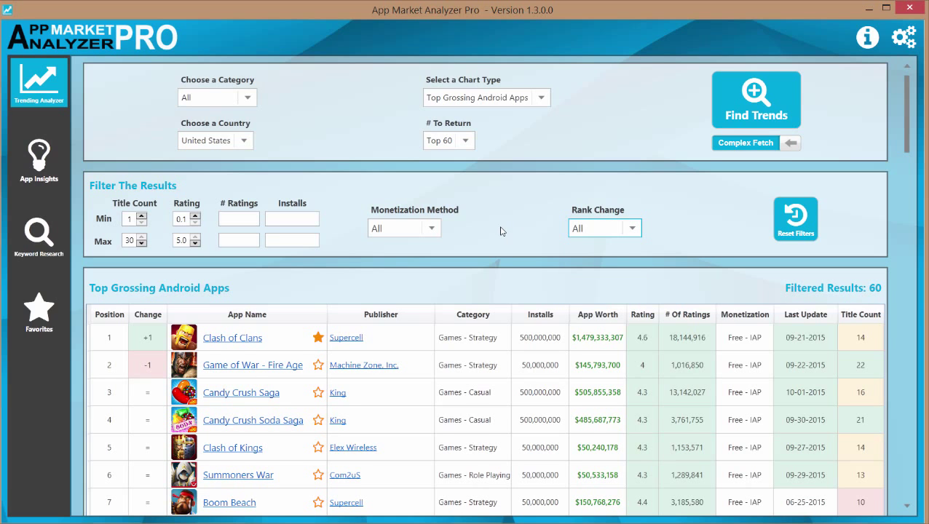
{"action": "scroll", "scroll_direction": "down", "scroll_amount": 3}
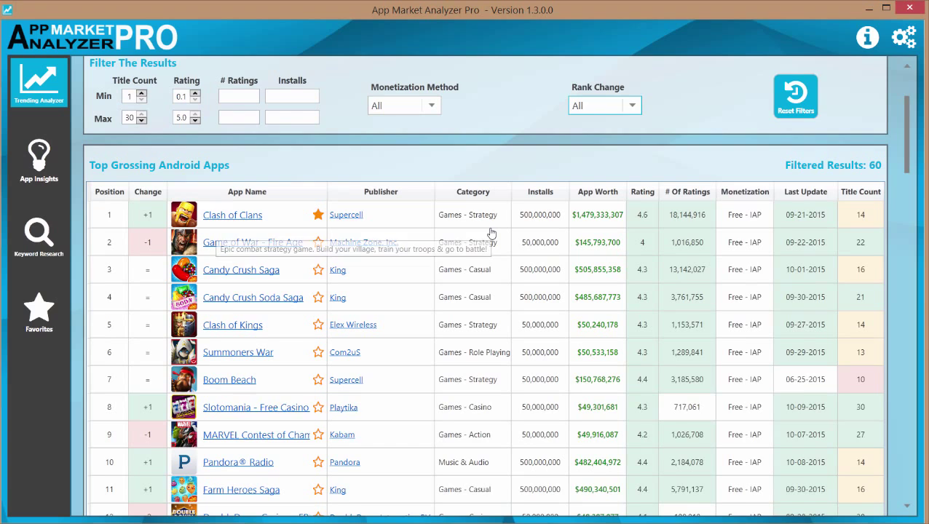
{"action": "scroll", "scroll_direction": "down", "scroll_amount": 3}
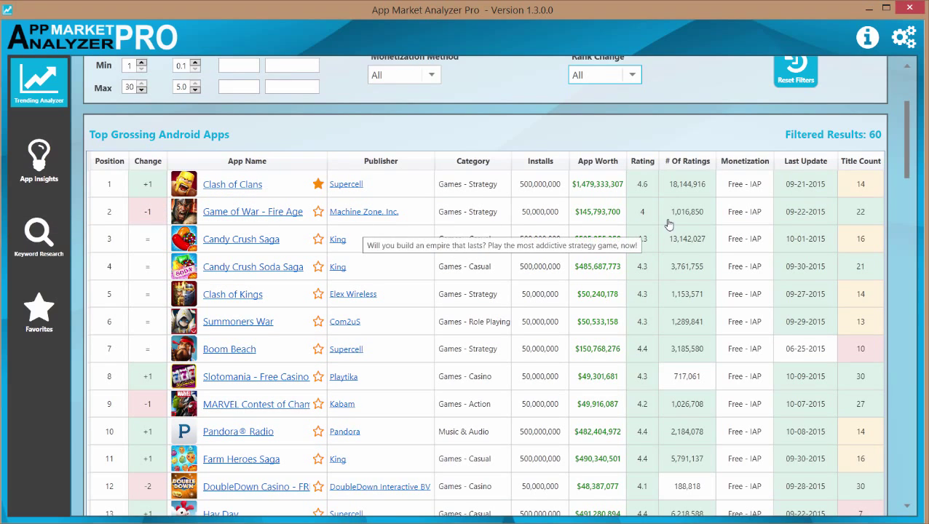
{"action": "mouse_move", "coordinate": [695, 300]}
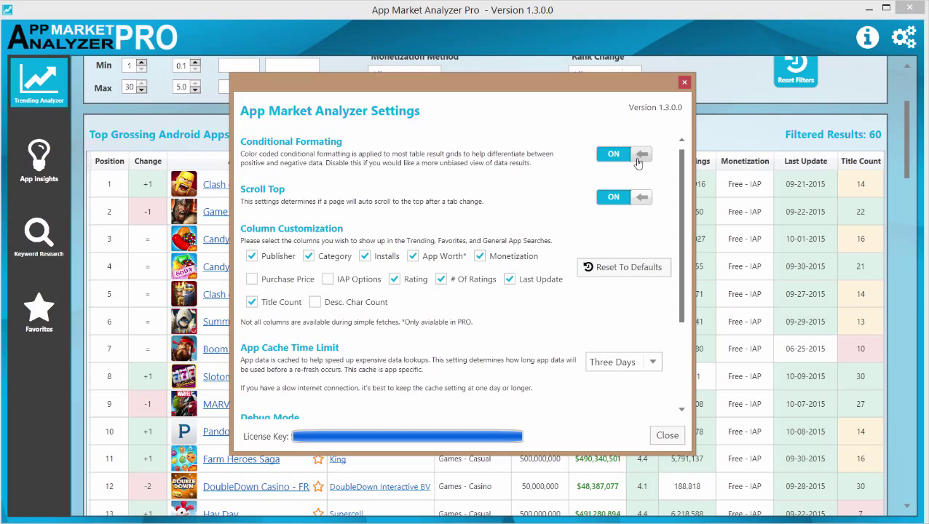
{"action": "mouse_move", "coordinate": [672, 428]}
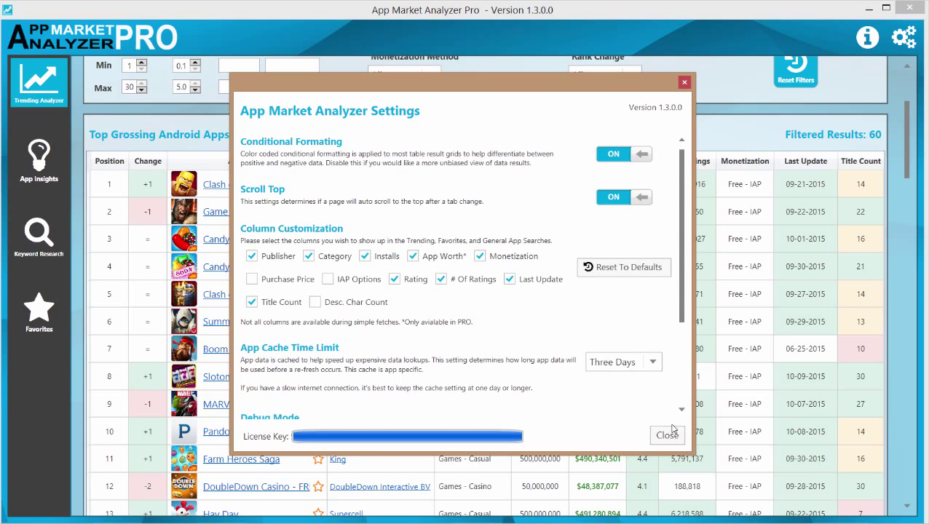
{"action": "left_click", "coordinate": [666, 434]}
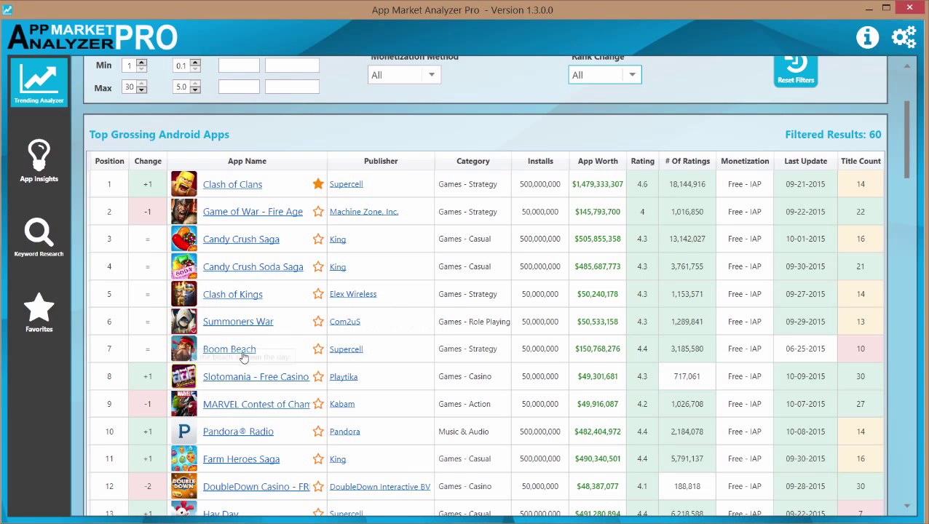
{"action": "mouse_move", "coordinate": [171, 250]}
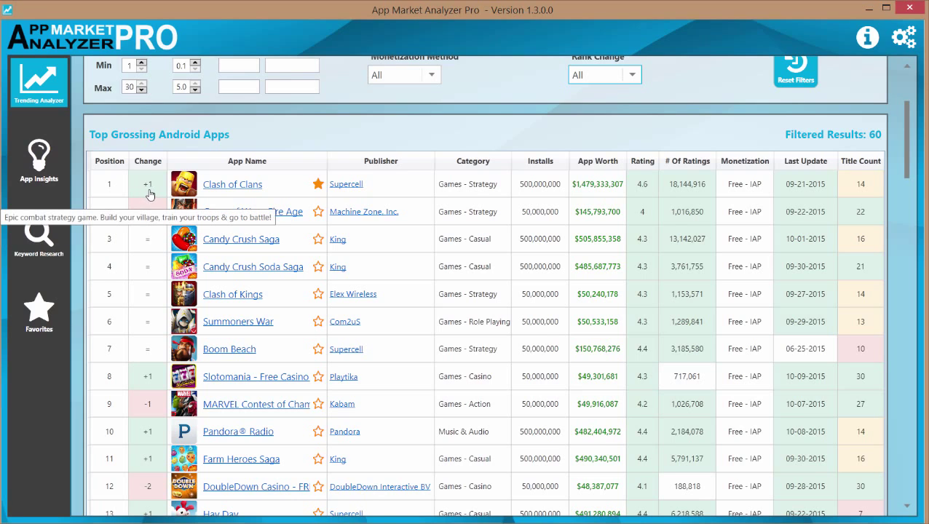
{"action": "mouse_move", "coordinate": [150, 264]}
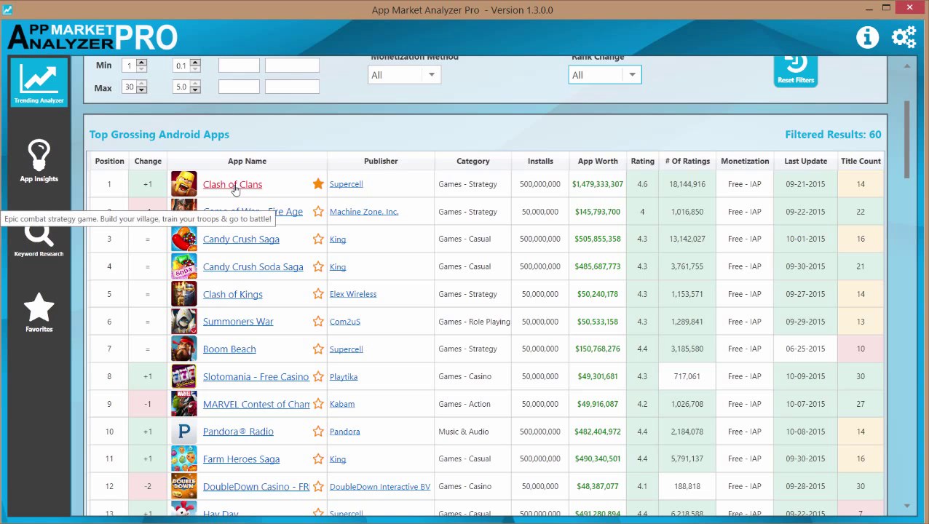
{"action": "mouse_move", "coordinate": [286, 192]}
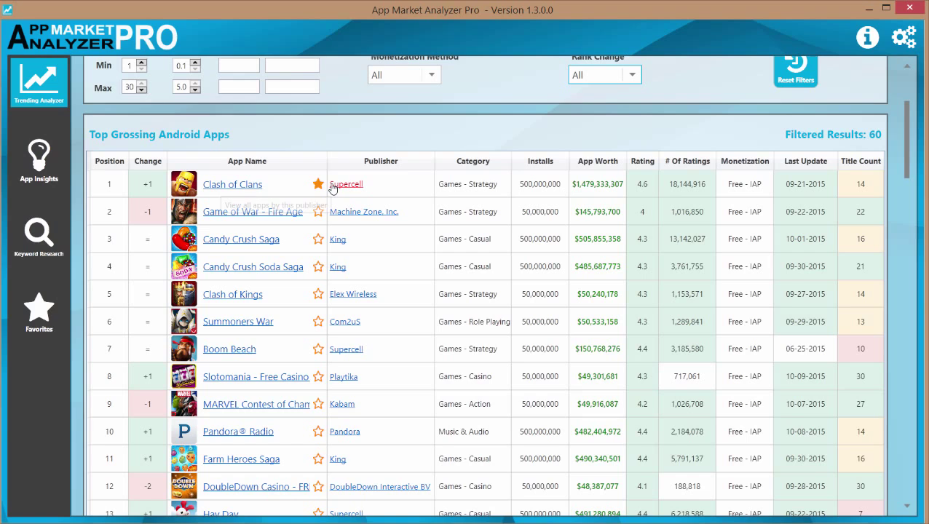
{"action": "mouse_move", "coordinate": [345, 184]}
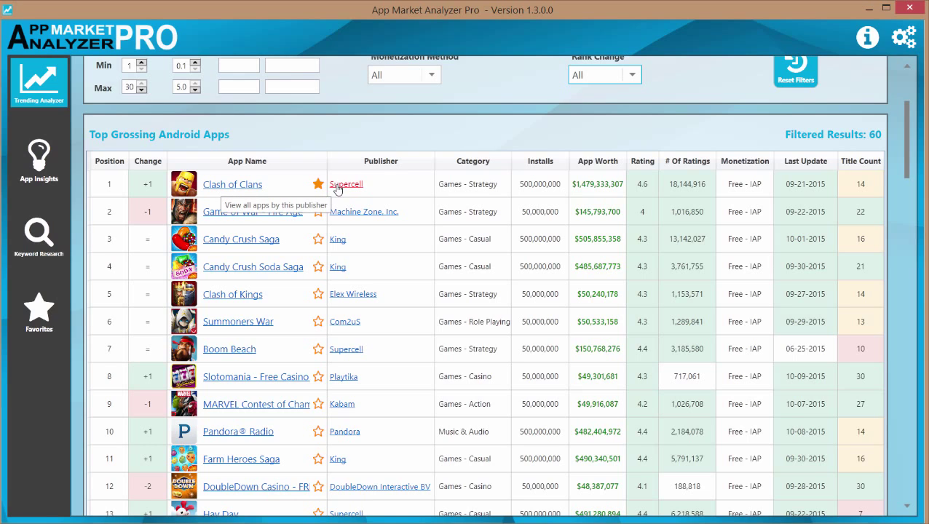
{"action": "mouse_move", "coordinate": [342, 187]}
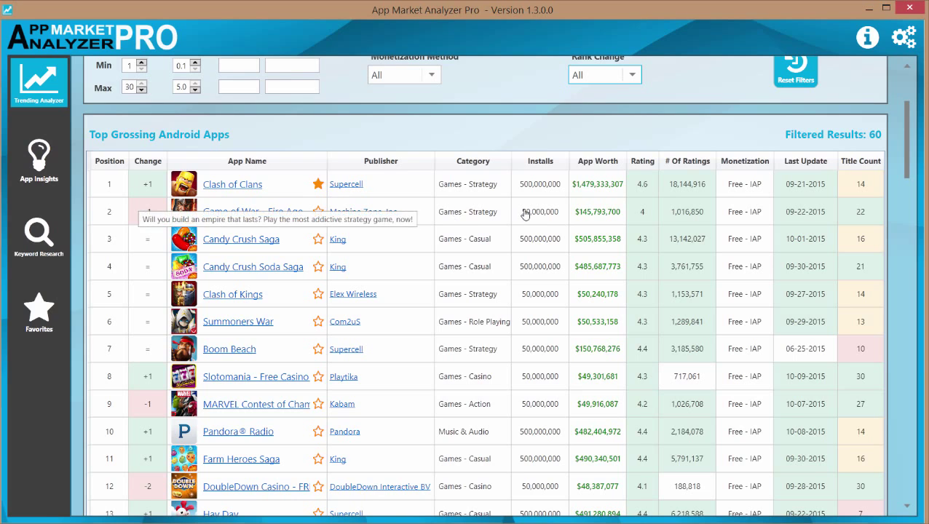
{"action": "mouse_move", "coordinate": [597, 190]}
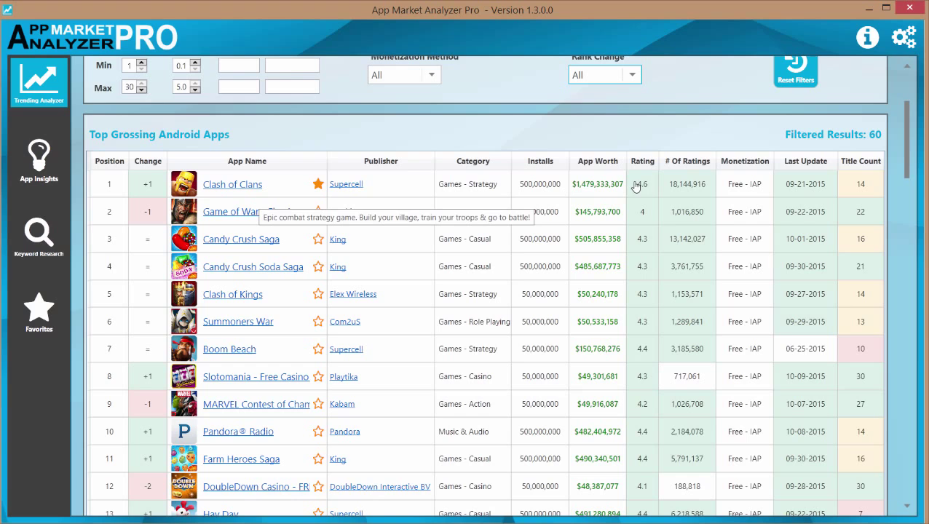
{"action": "mouse_move", "coordinate": [867, 216]}
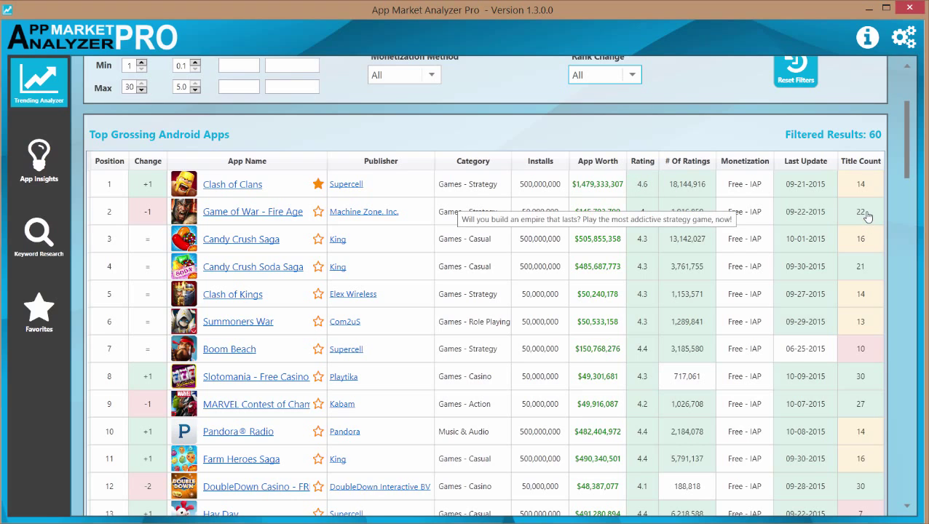
{"action": "mouse_move", "coordinate": [746, 214]}
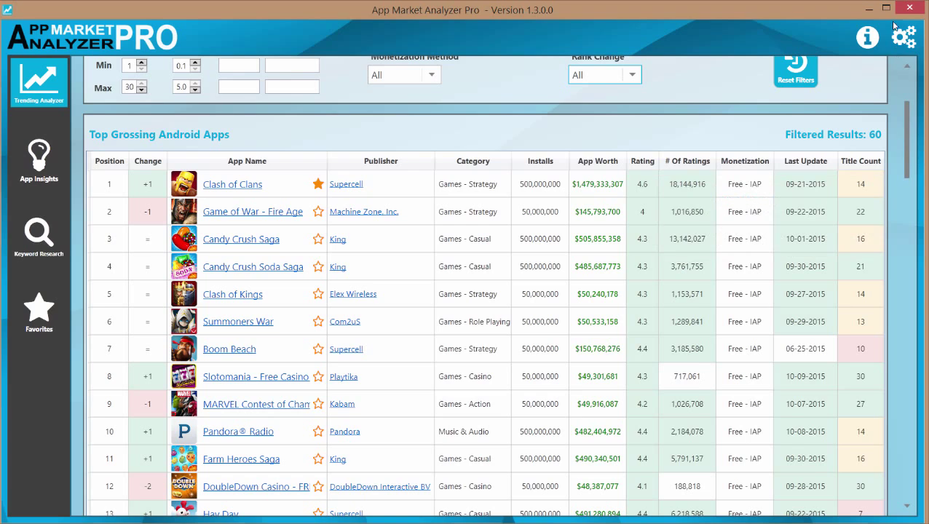
{"action": "left_click", "coordinate": [903, 37]}
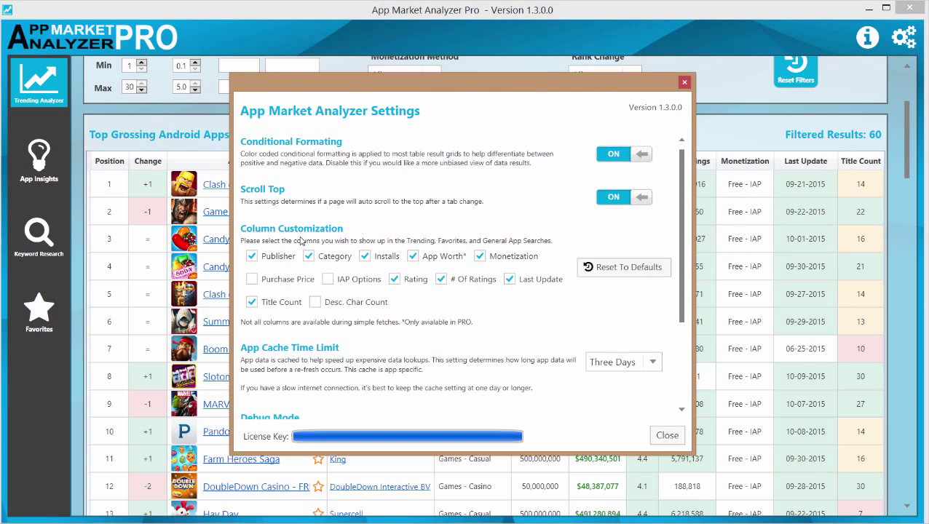
{"action": "mouse_move", "coordinate": [294, 274]}
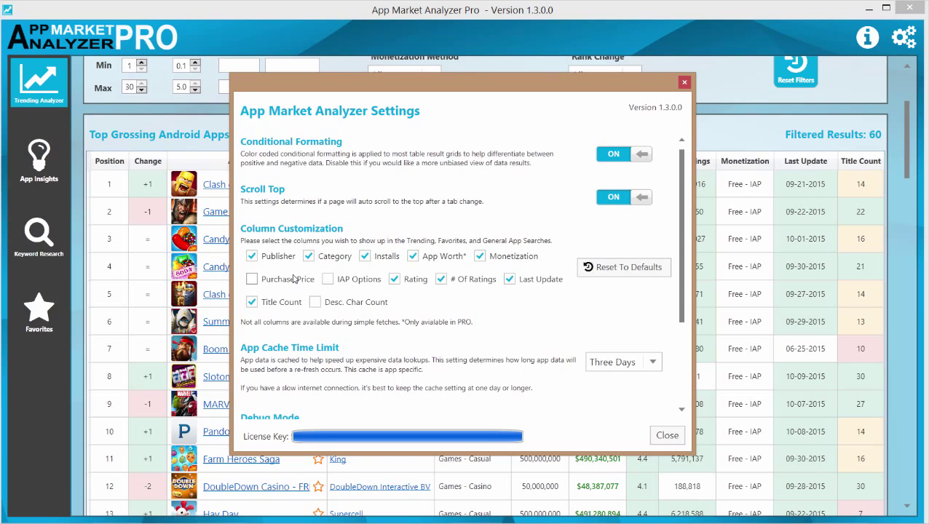
{"action": "left_click", "coordinate": [252, 278]}
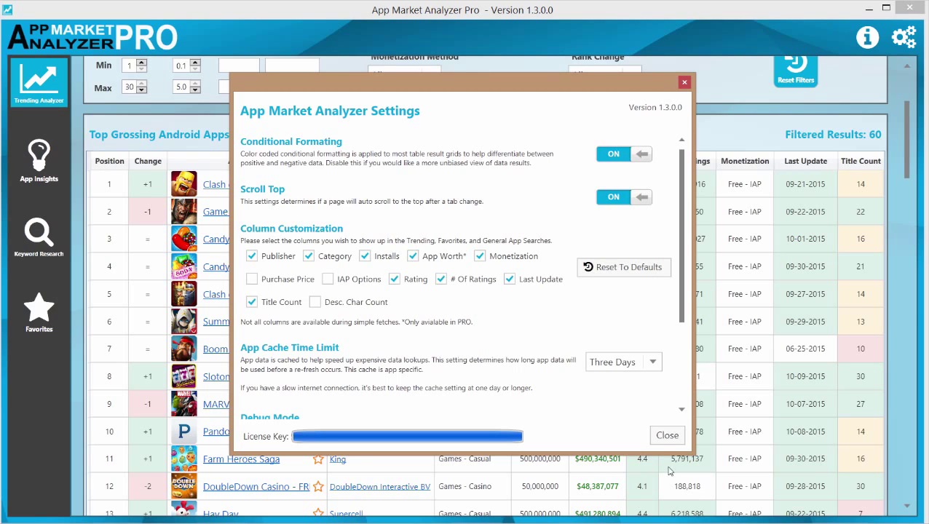
{"action": "left_click", "coordinate": [666, 435]}
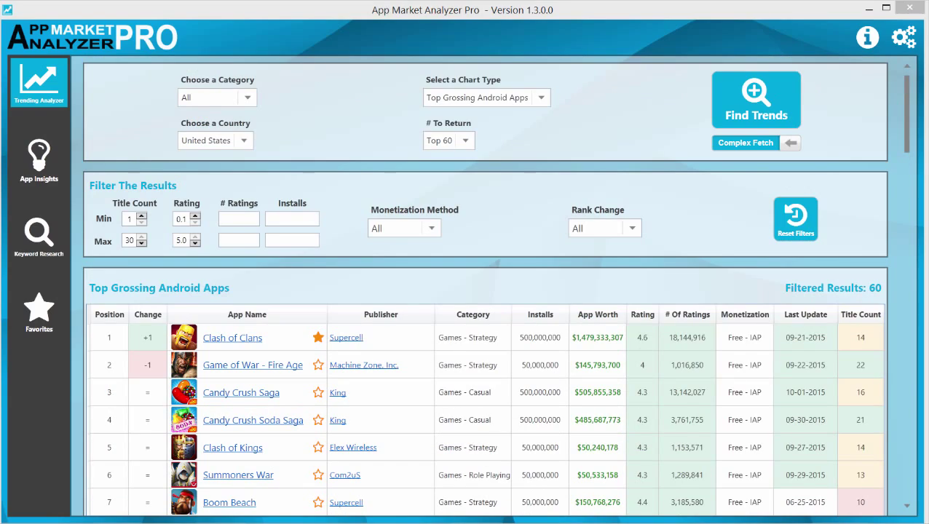
{"action": "scroll", "scroll_direction": "down", "scroll_amount": 3}
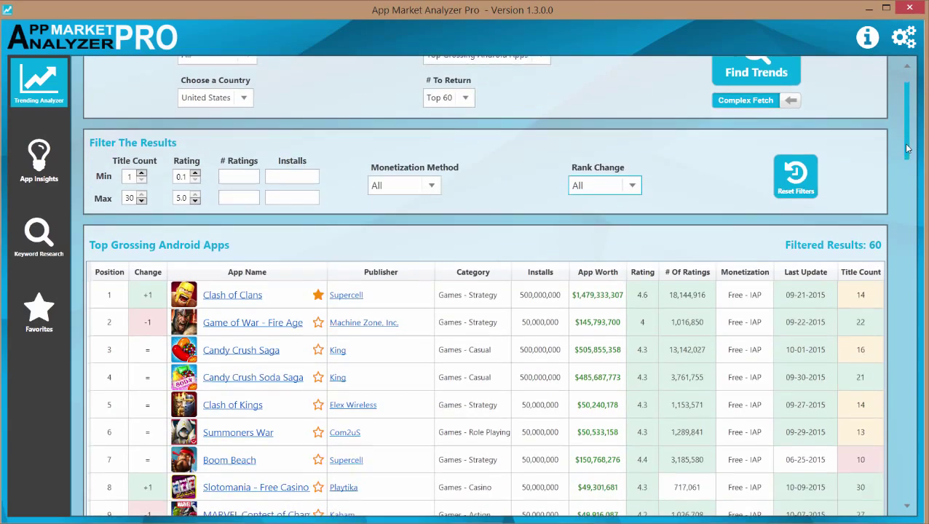
{"action": "scroll", "scroll_direction": "down", "scroll_amount": 3}
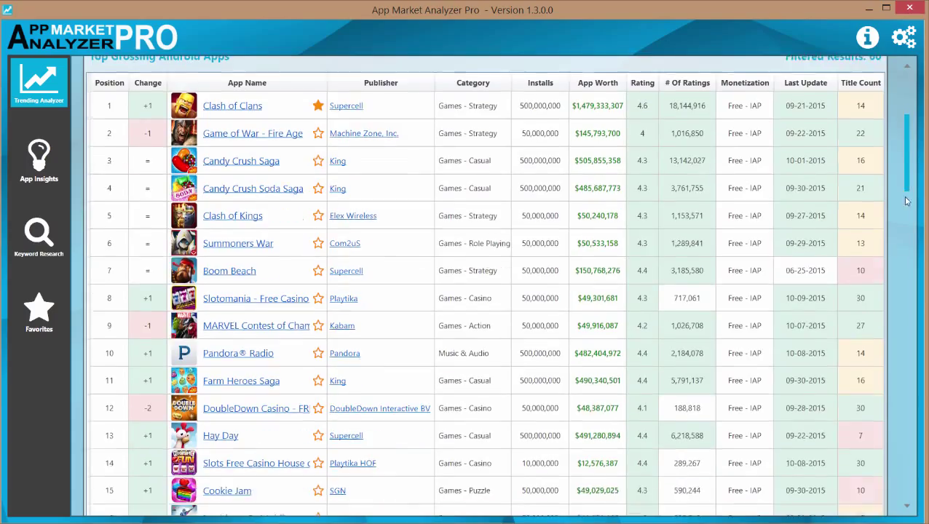
{"action": "scroll", "scroll_direction": "down", "scroll_amount": 3}
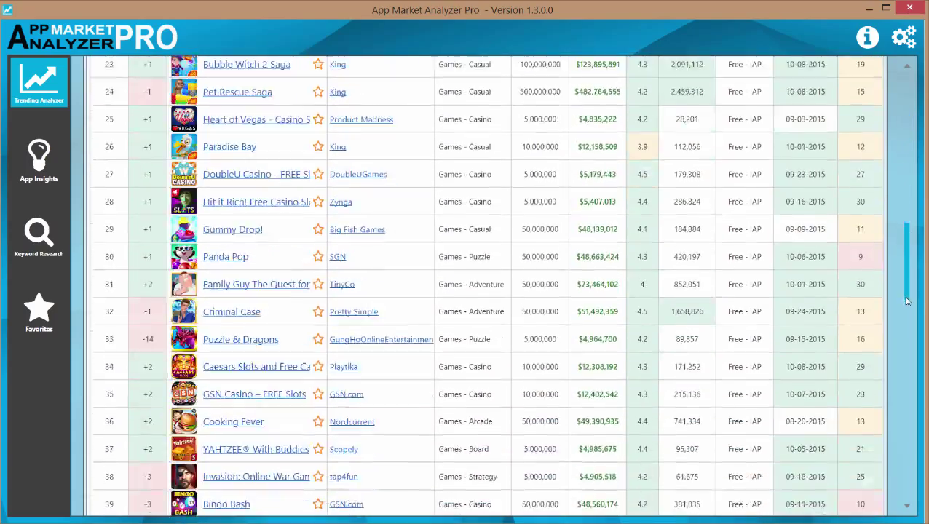
{"action": "scroll", "scroll_direction": "down", "scroll_amount": 3}
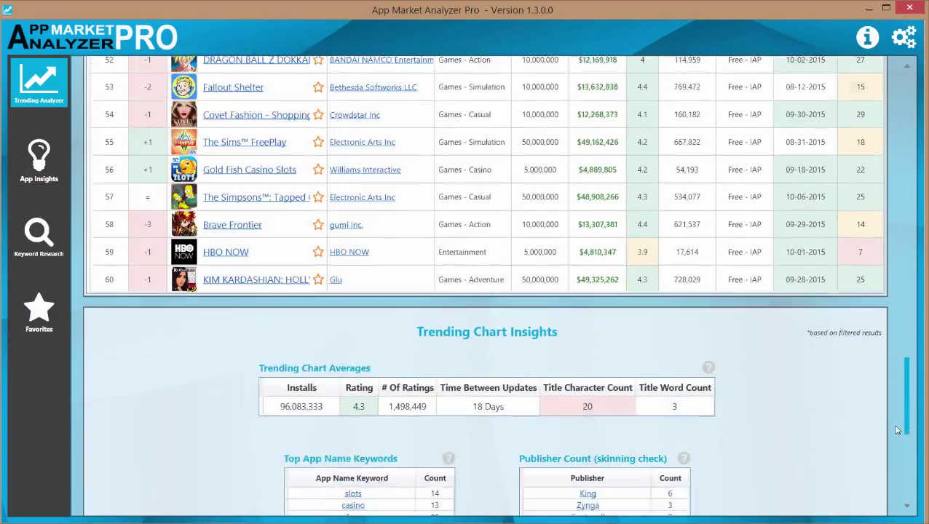
{"action": "scroll", "scroll_direction": "down", "scroll_amount": 3}
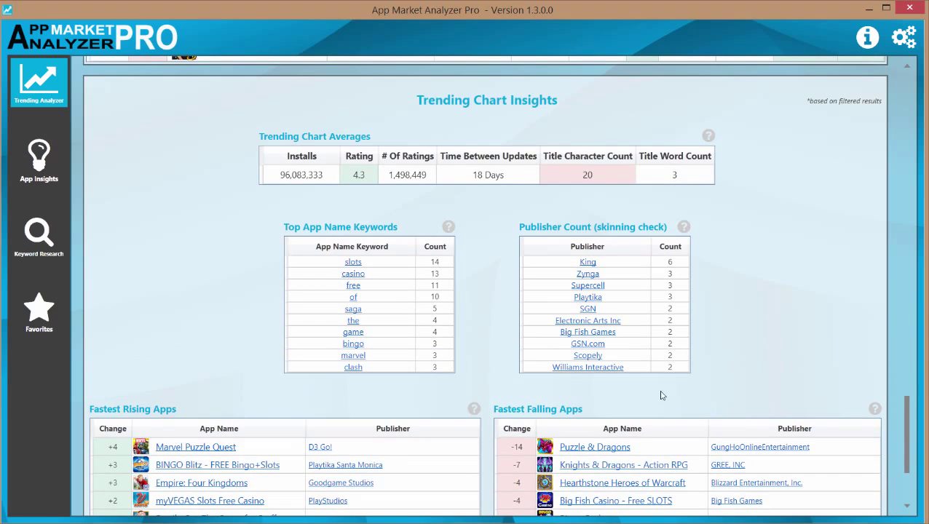
{"action": "mouse_move", "coordinate": [255, 167]}
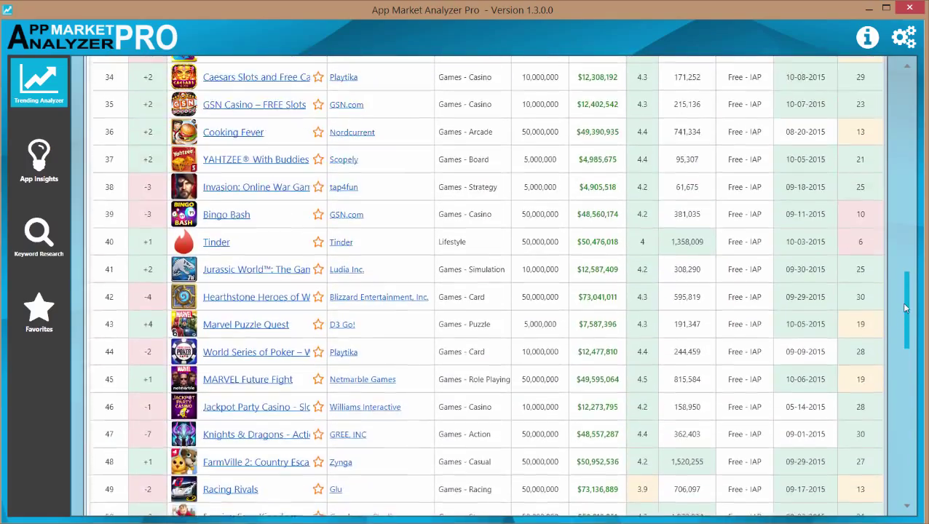
{"action": "scroll", "scroll_direction": "up", "scroll_amount": 3}
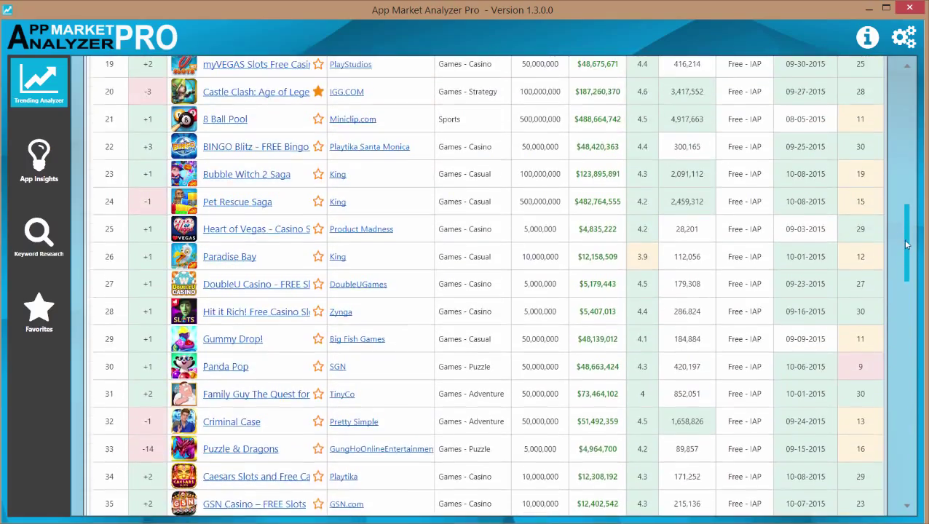
{"action": "scroll", "scroll_direction": "down", "scroll_amount": 3}
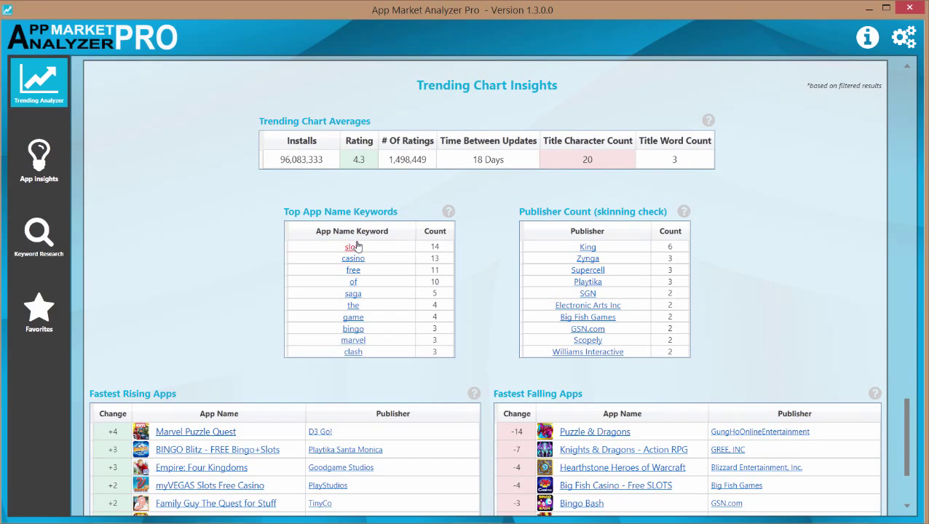
{"action": "mouse_move", "coordinate": [352, 246]}
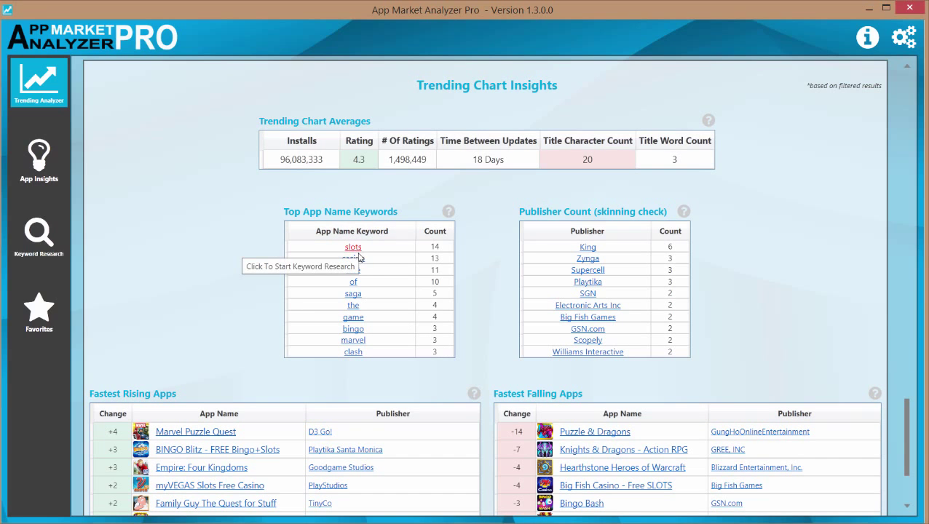
{"action": "mouse_move", "coordinate": [501, 370]}
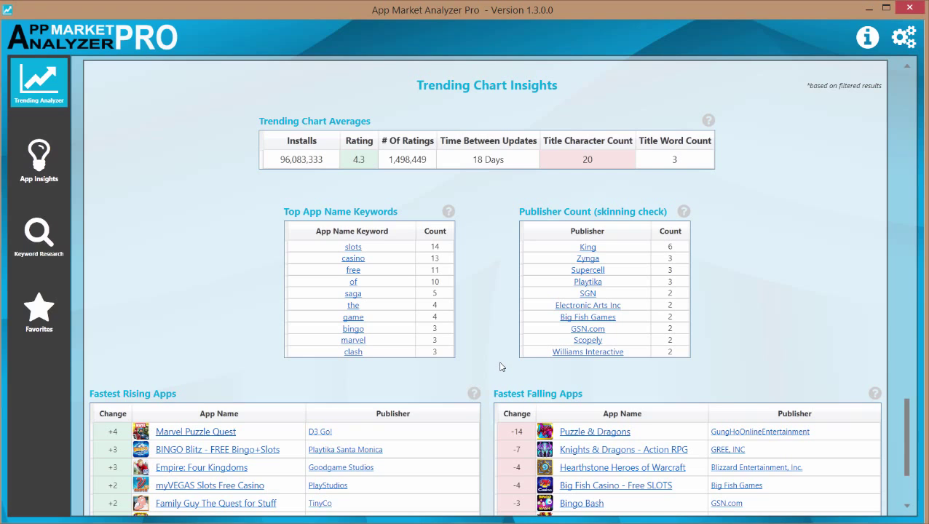
{"action": "mouse_move", "coordinate": [513, 200]}
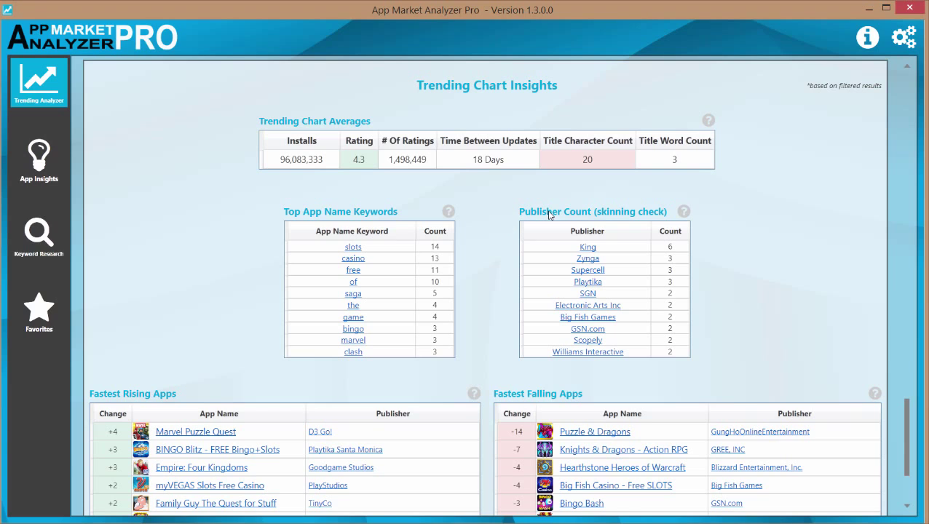
{"action": "mouse_move", "coordinate": [586, 247]}
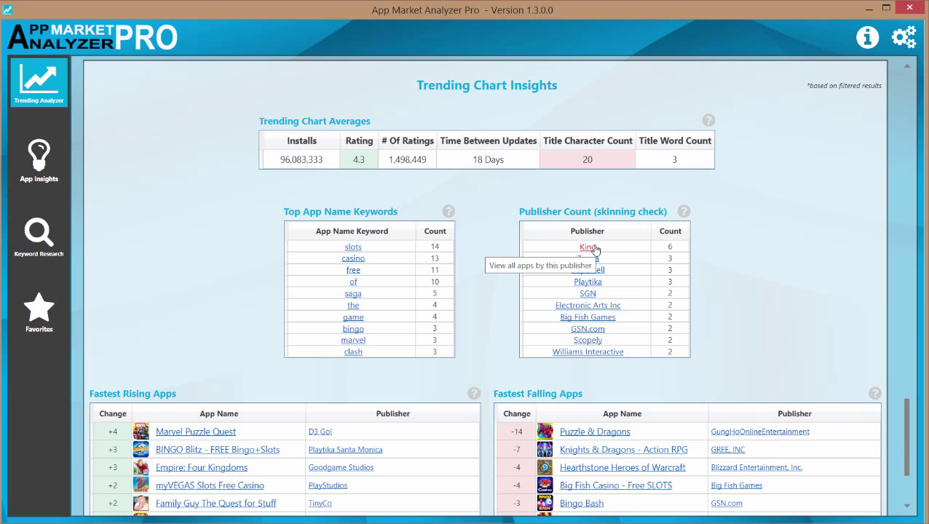
{"action": "mouse_move", "coordinate": [588, 258]}
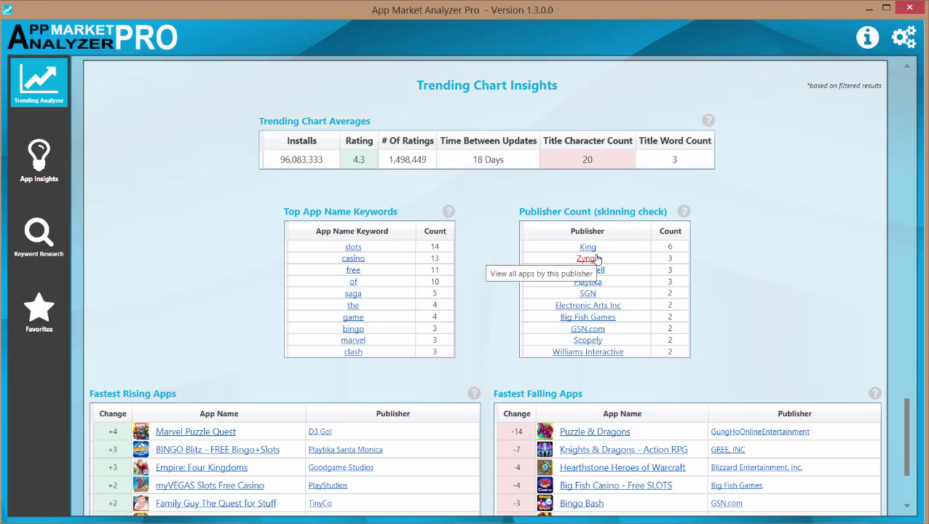
{"action": "mouse_move", "coordinate": [587, 247]}
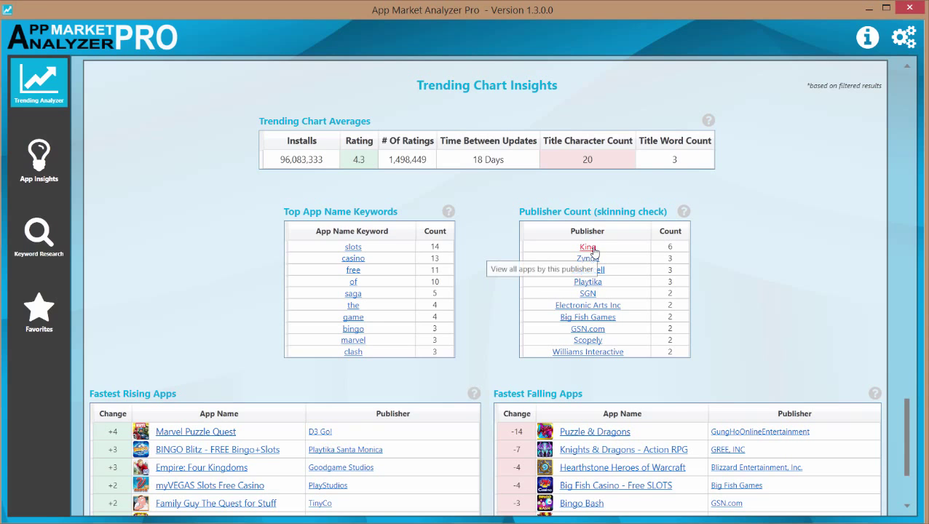
{"action": "mouse_move", "coordinate": [673, 253]}
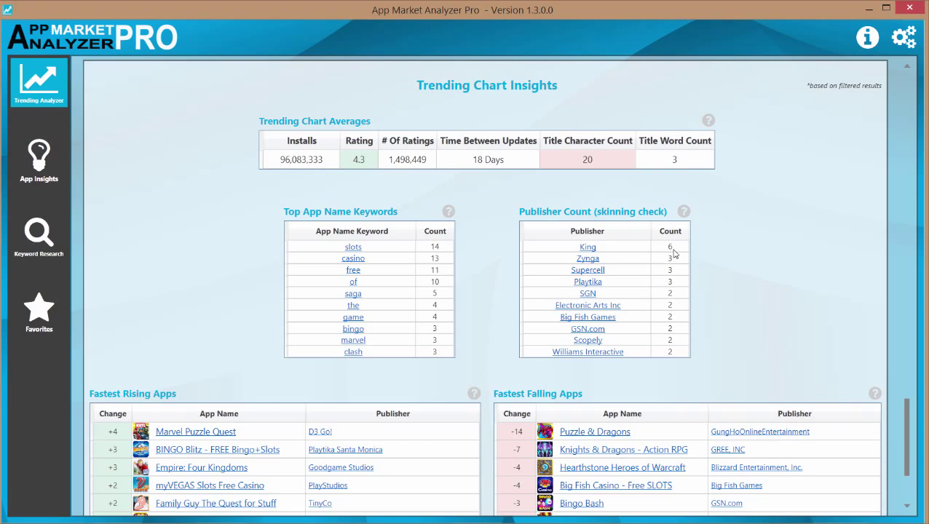
{"action": "mouse_move", "coordinate": [723, 275]}
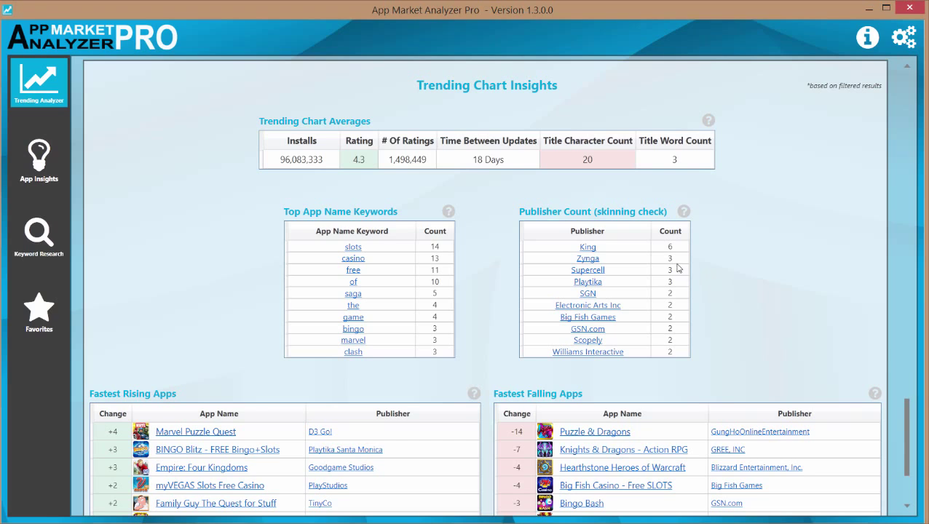
{"action": "mouse_move", "coordinate": [713, 276]}
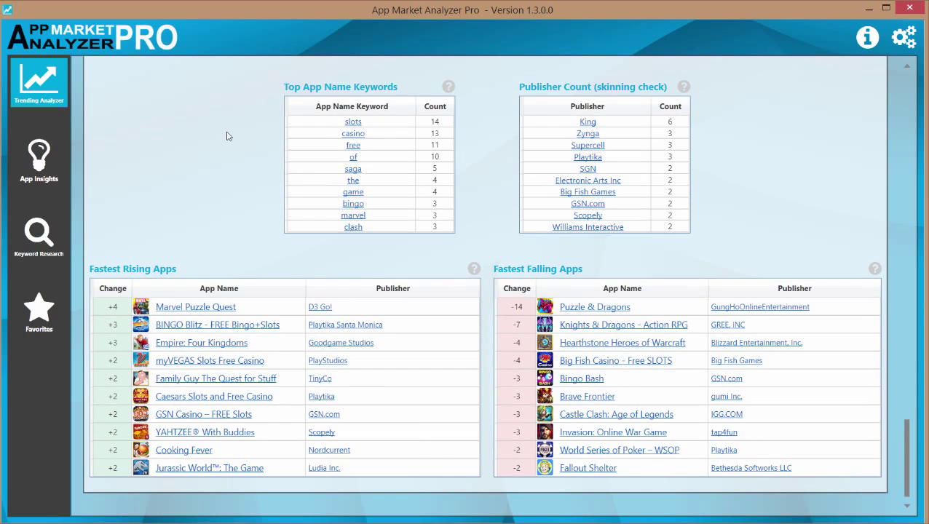
{"action": "mouse_move", "coordinate": [223, 241]}
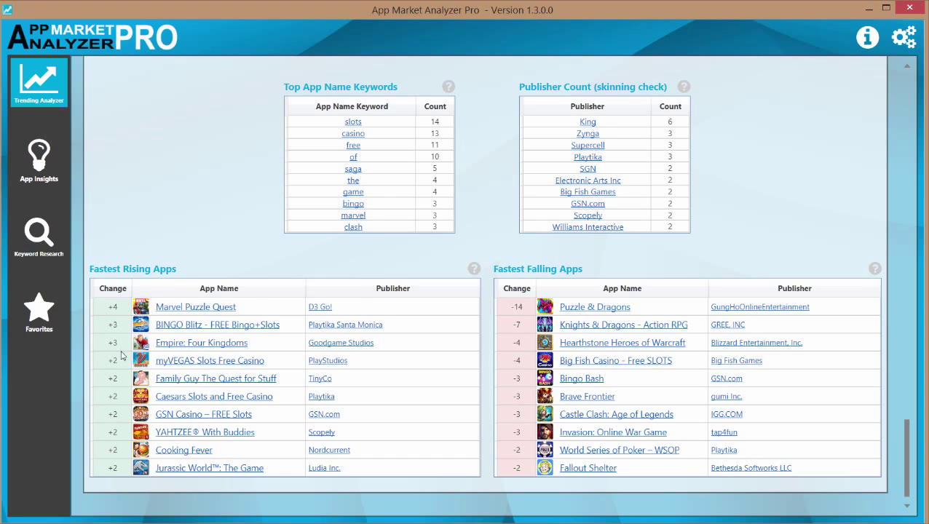
{"action": "mouse_move", "coordinate": [119, 325]}
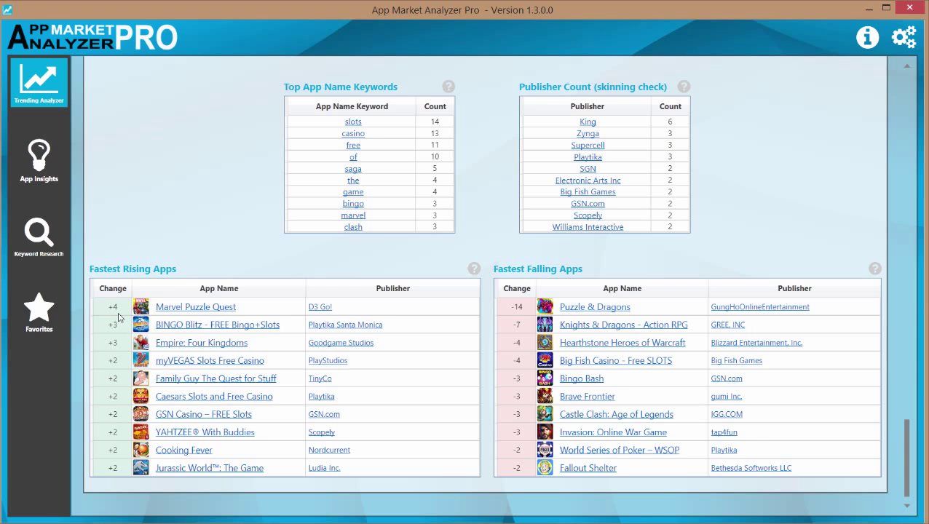
{"action": "mouse_move", "coordinate": [195, 307]}
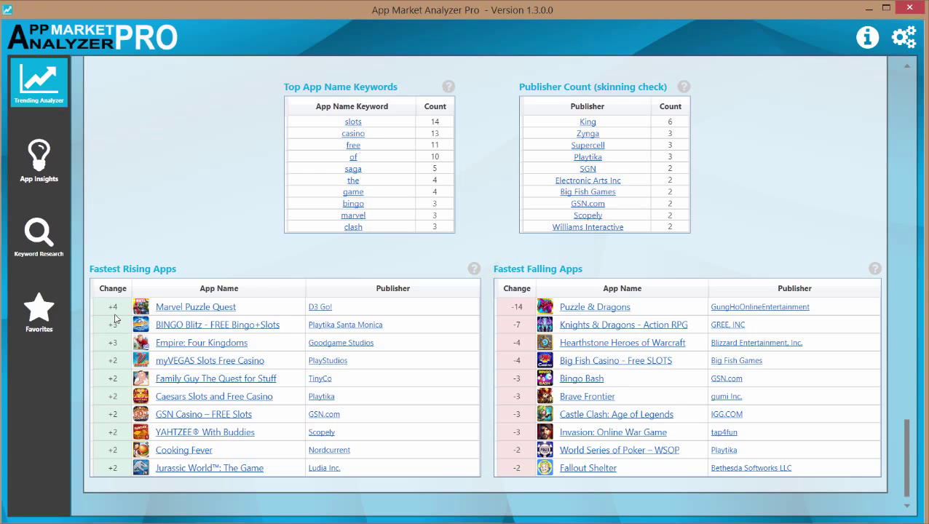
{"action": "mouse_move", "coordinate": [109, 367]}
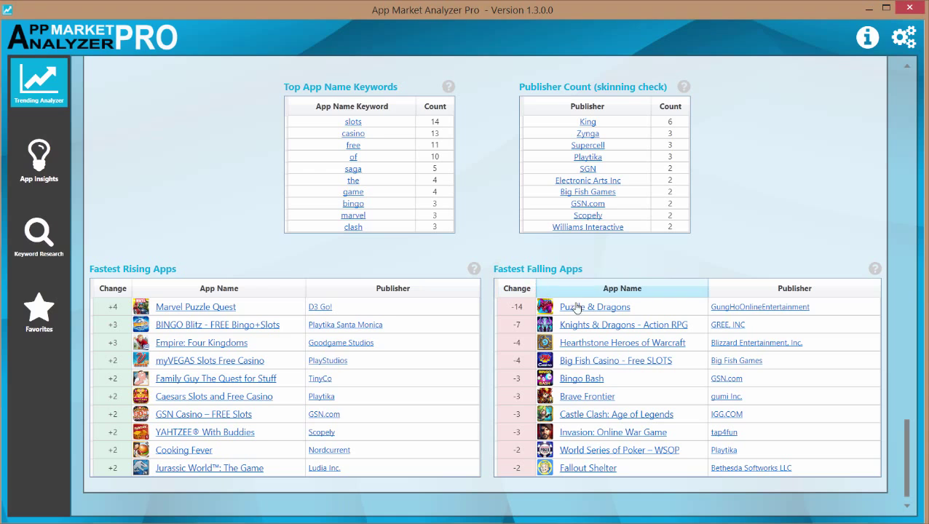
{"action": "mouse_move", "coordinate": [594, 307]}
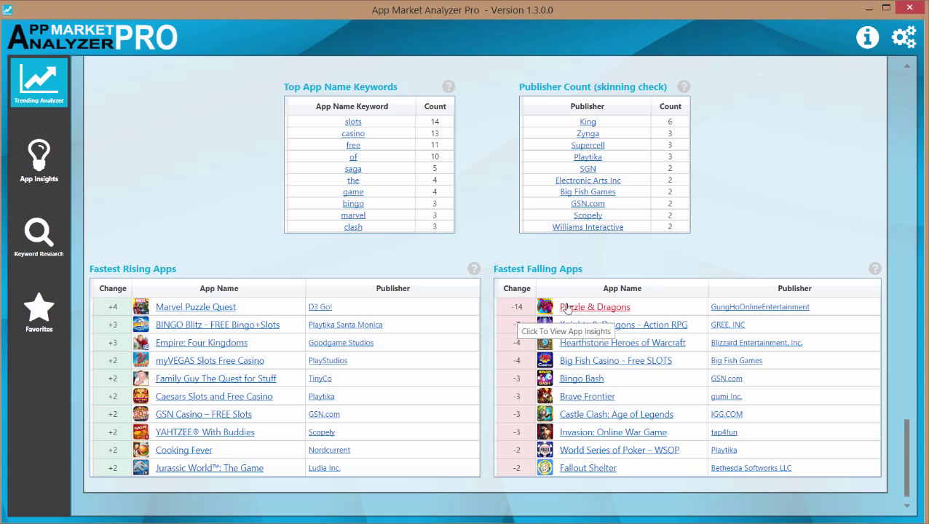